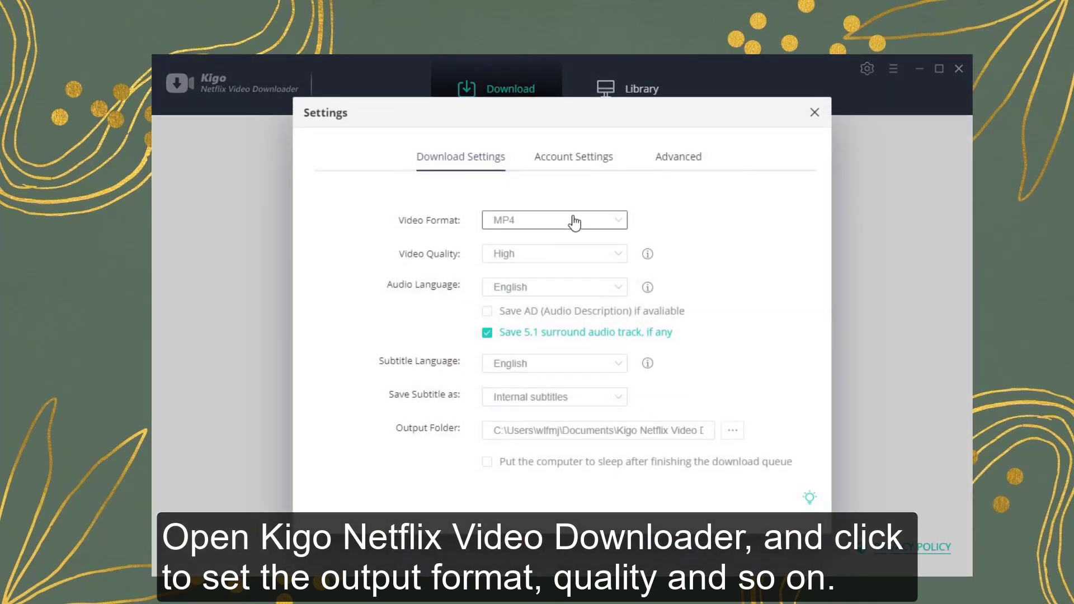
# Confirm output is MP4, High quality with H.264 codec and leave the settings.
pyautogui.click(554, 253)
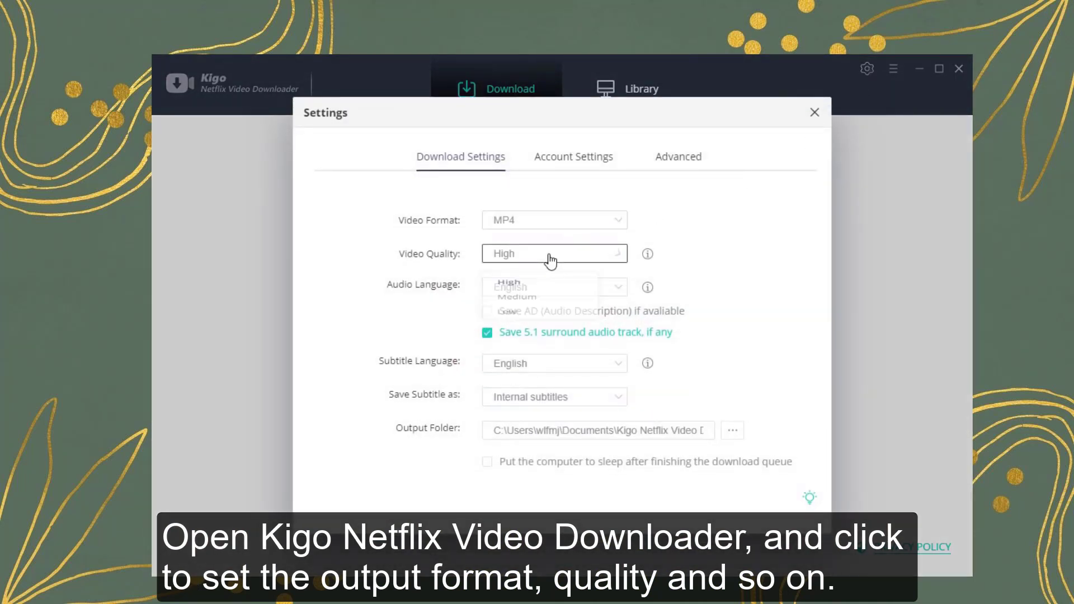
pyautogui.click(554, 254)
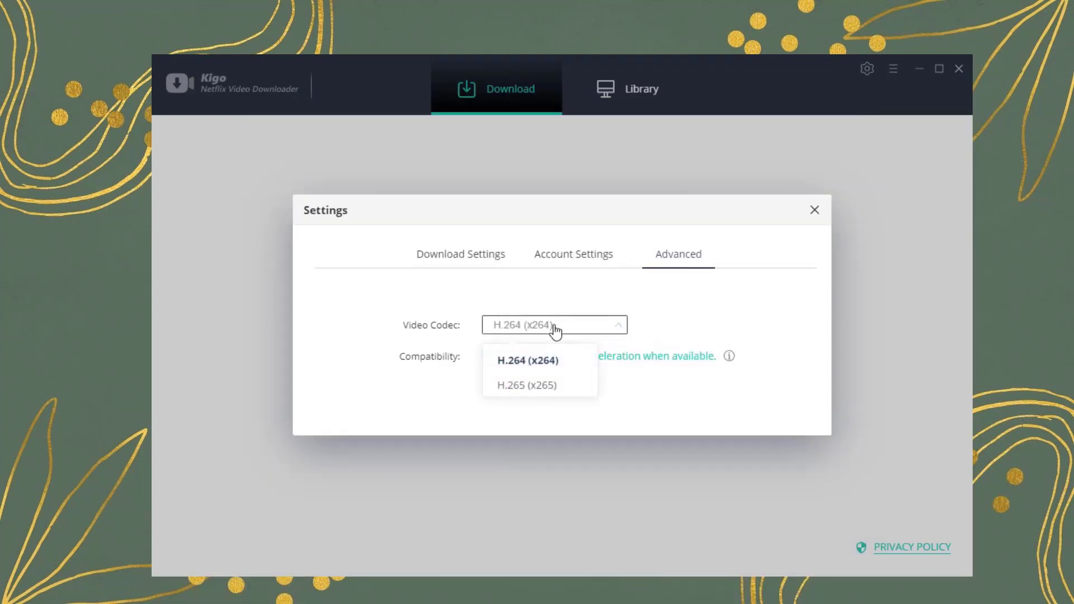
pyautogui.click(813, 209)
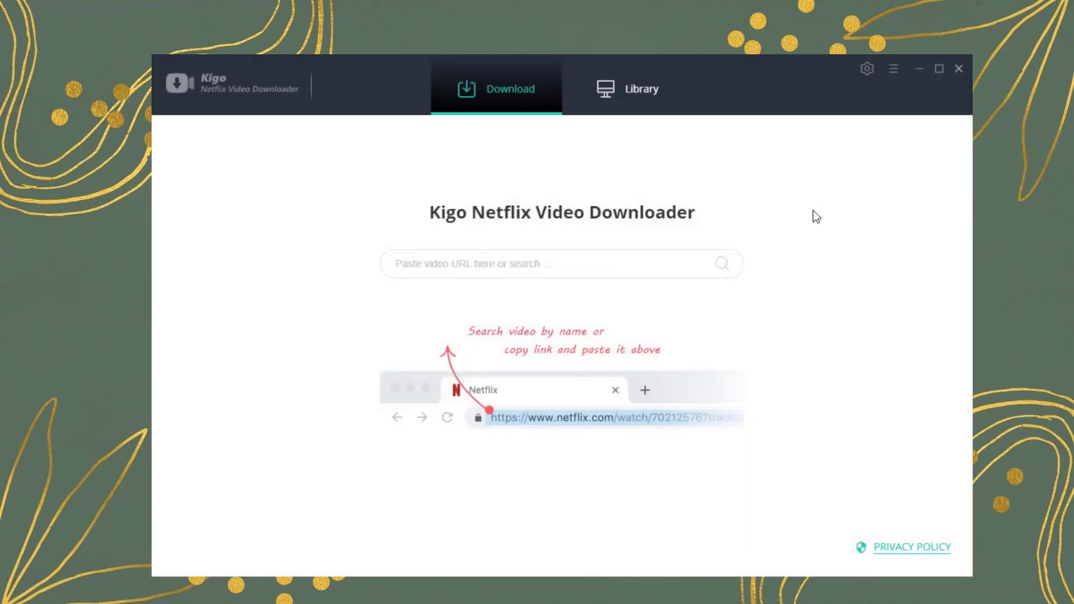
# Search for 'myname' so My Name appears at the top of 40 results.
pyautogui.click(561, 264)
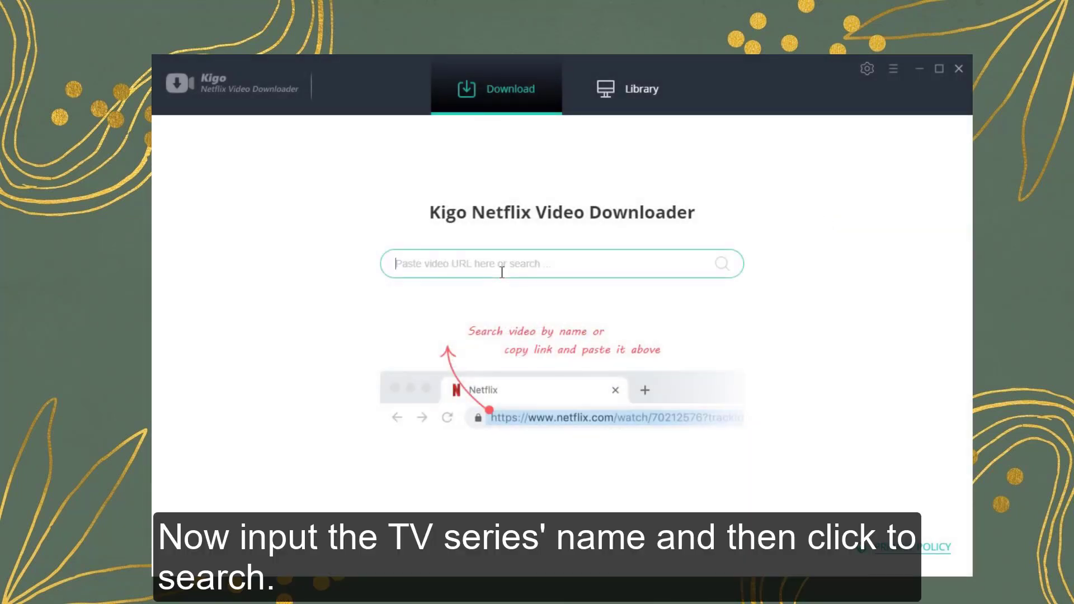
pyautogui.write('myname')
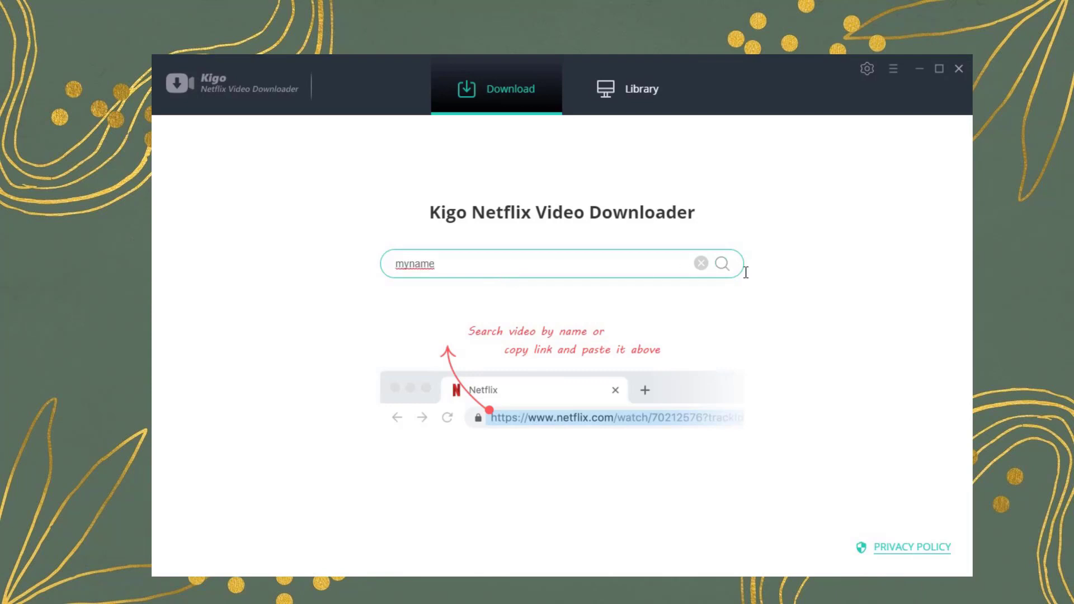
pyautogui.click(722, 263)
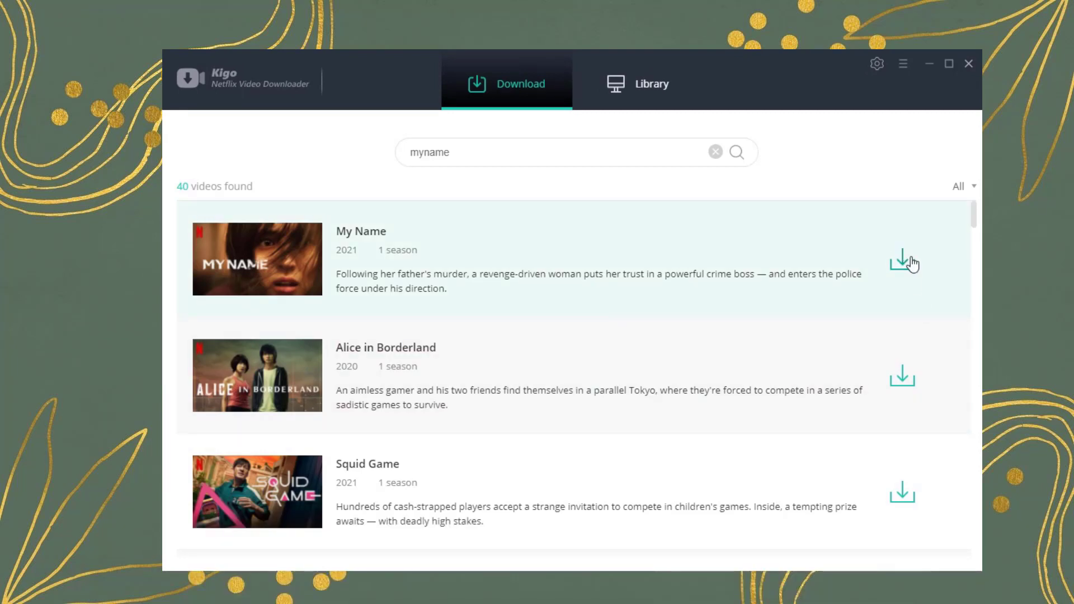
# Show My Name's Season 1 episode list with all eight episodes ticked.
pyautogui.click(904, 263)
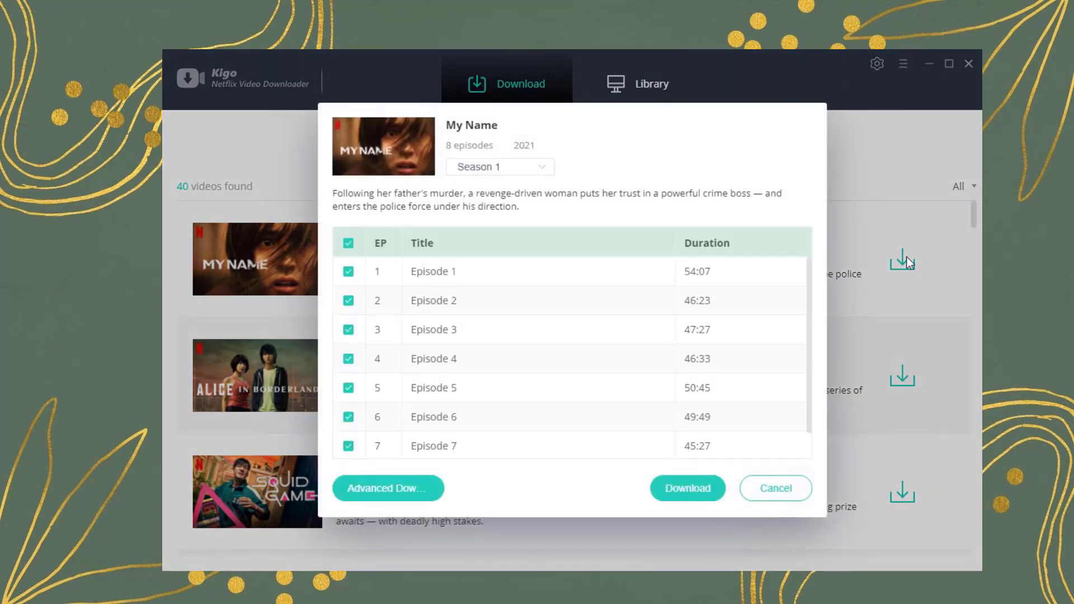
pyautogui.moveTo(831, 301)
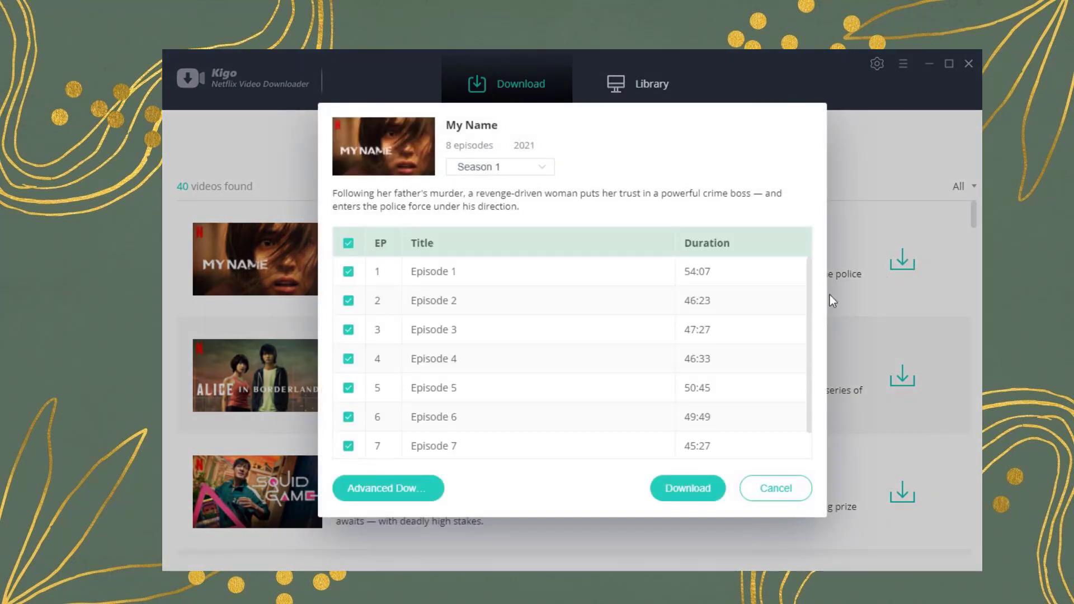
pyautogui.scroll(-3)
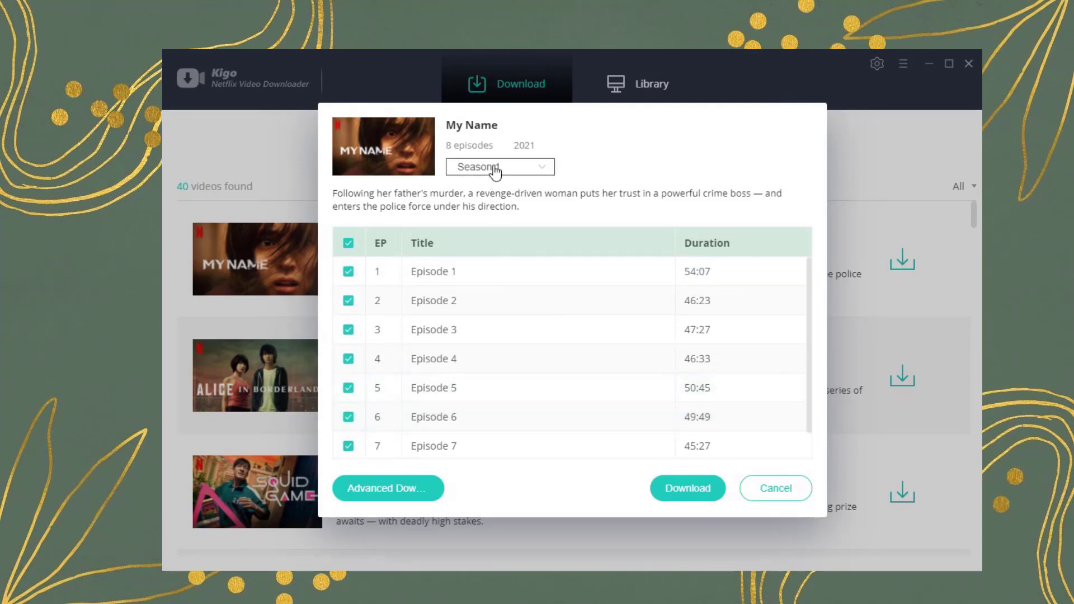
pyautogui.moveTo(317, 264)
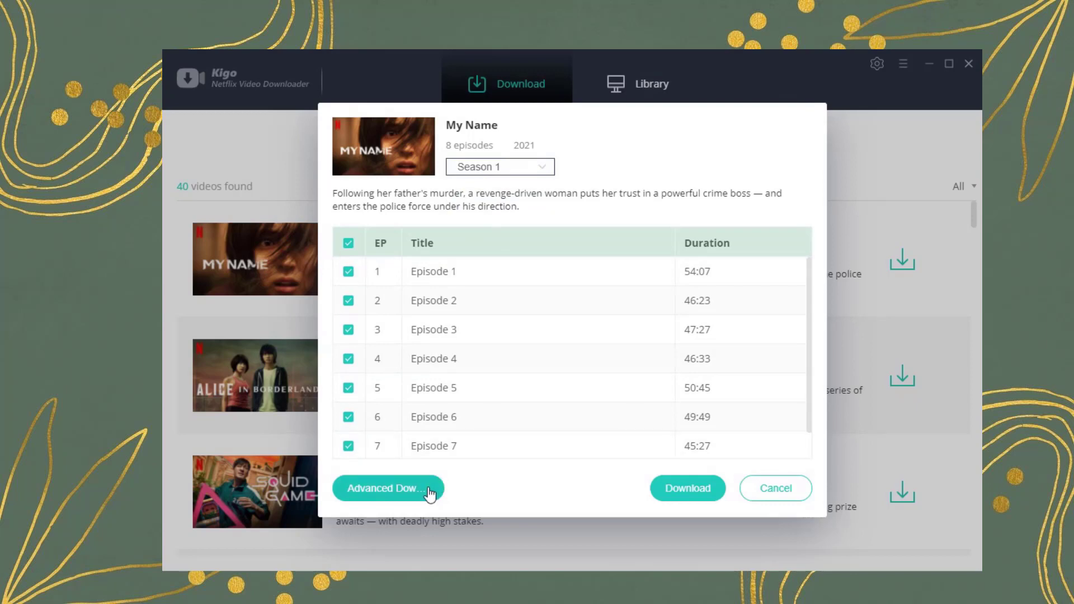
# In Advanced Download, keep the video quality and add the Korean (AD) AAC 5.1 audio track.
pyautogui.click(386, 489)
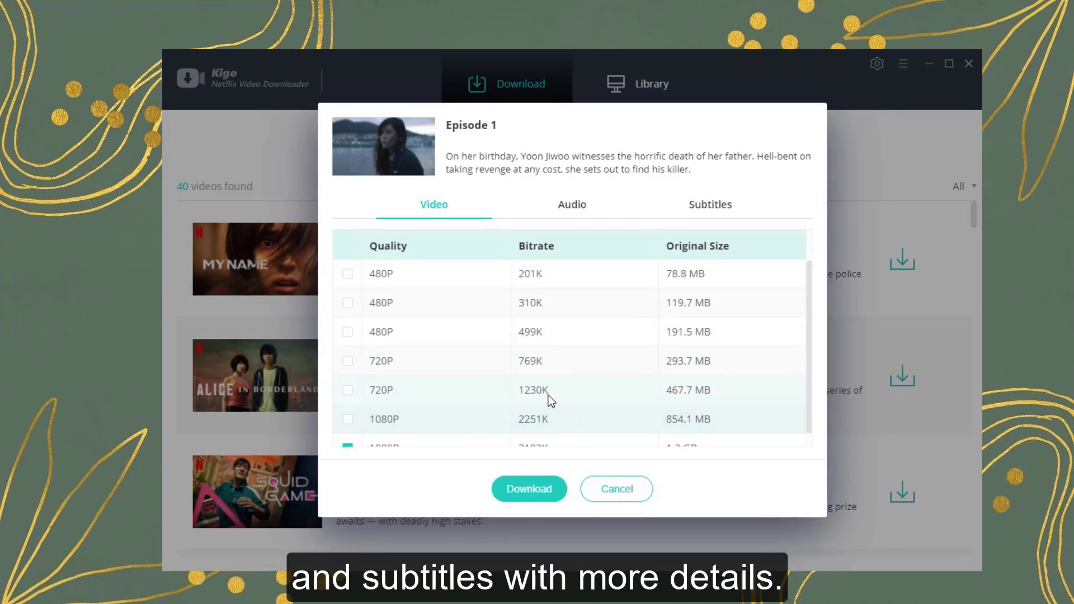
pyautogui.scroll(-3)
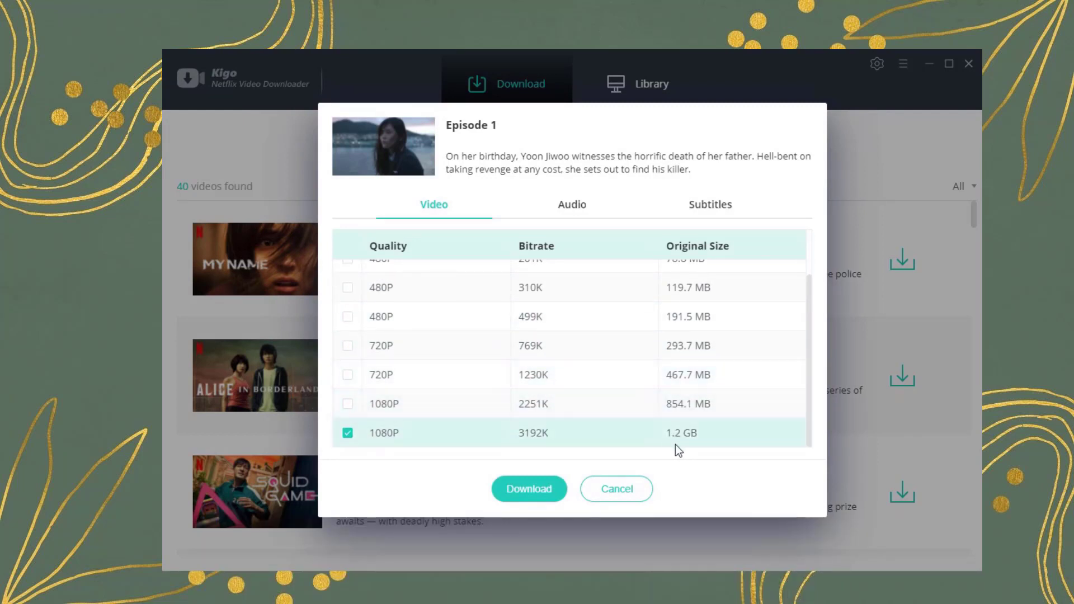
pyautogui.moveTo(342, 384)
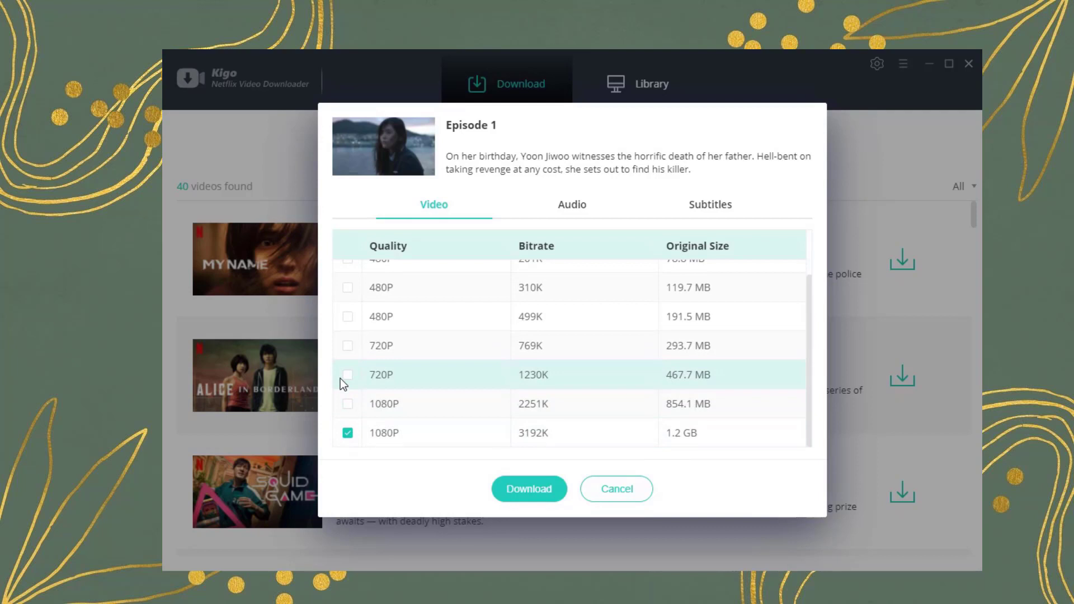
pyautogui.click(572, 203)
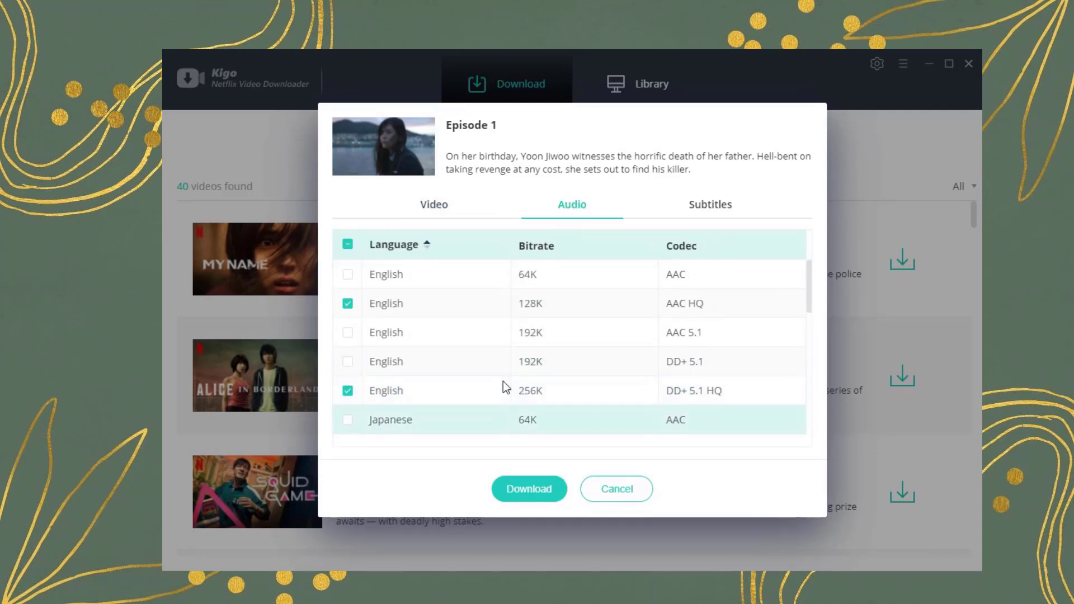
pyautogui.scroll(-3)
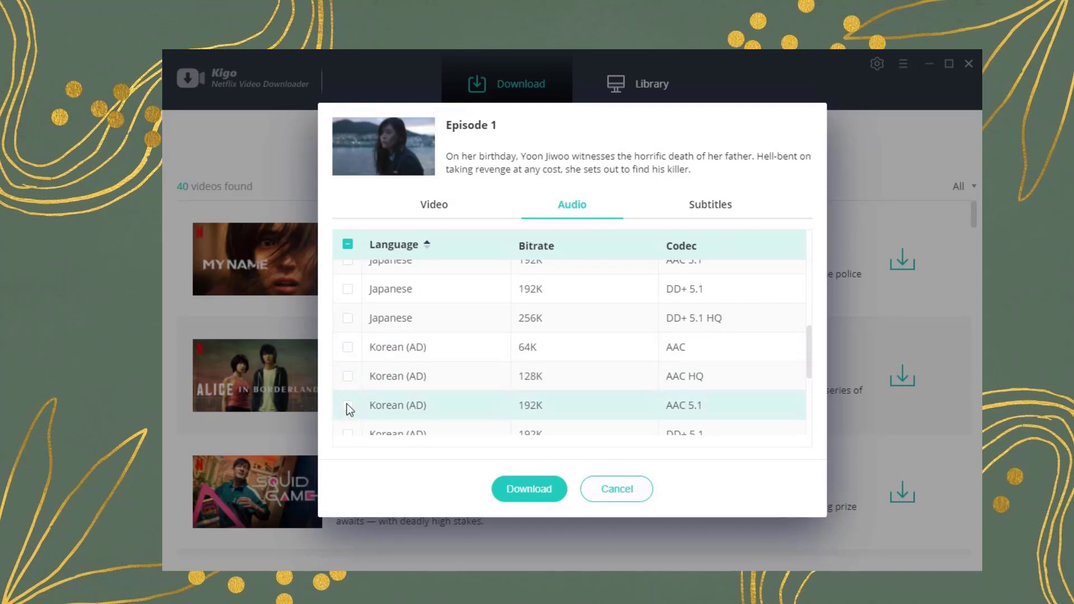
pyautogui.click(347, 391)
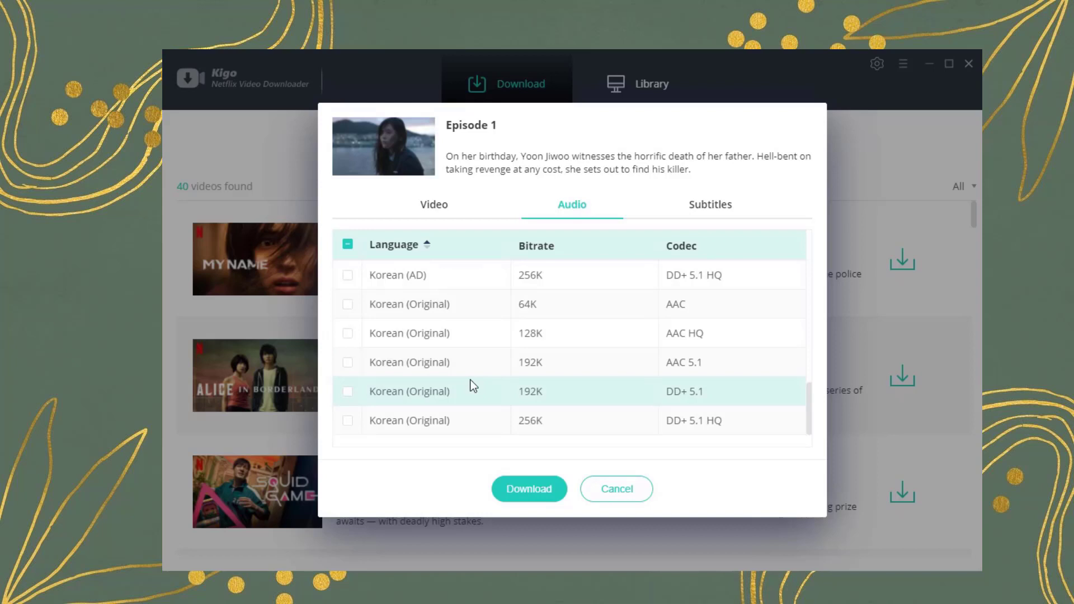
# Keep only English (CC) subtitles and start downloading the season.
pyautogui.click(709, 203)
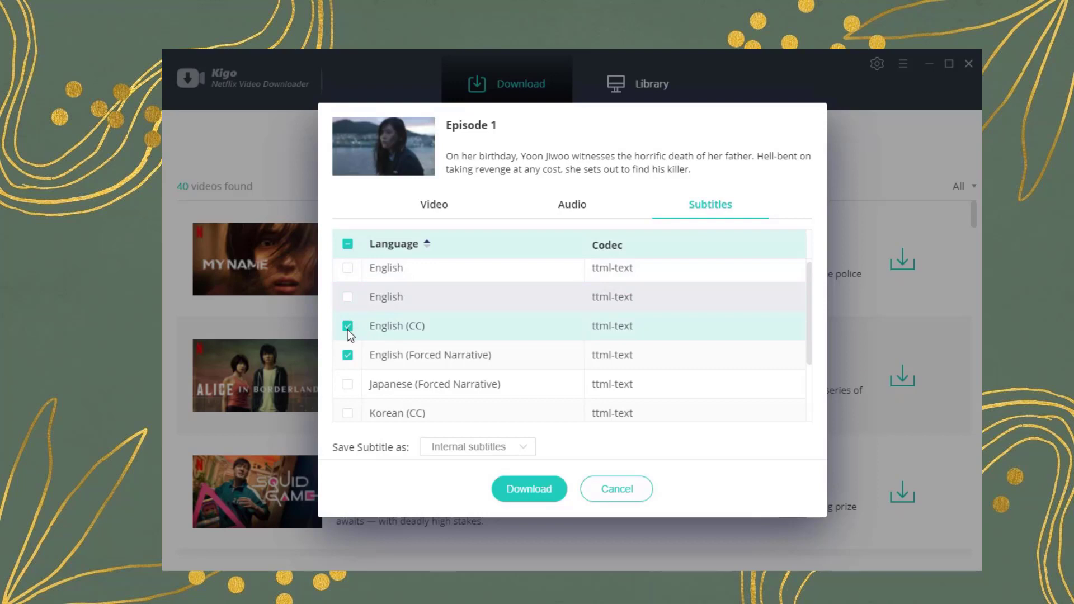
pyautogui.click(347, 326)
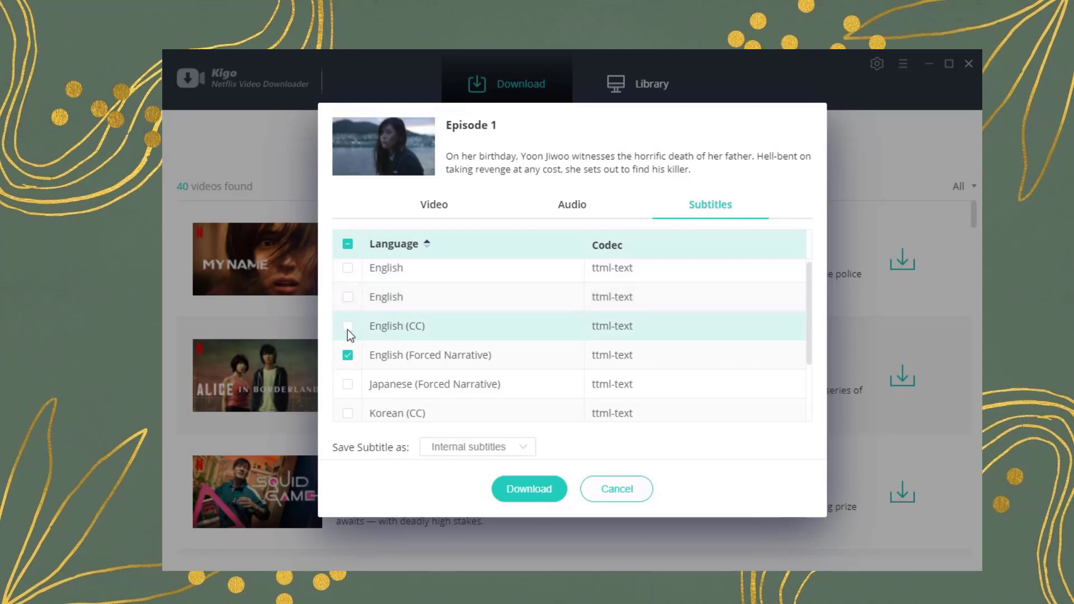
pyautogui.moveTo(352, 344)
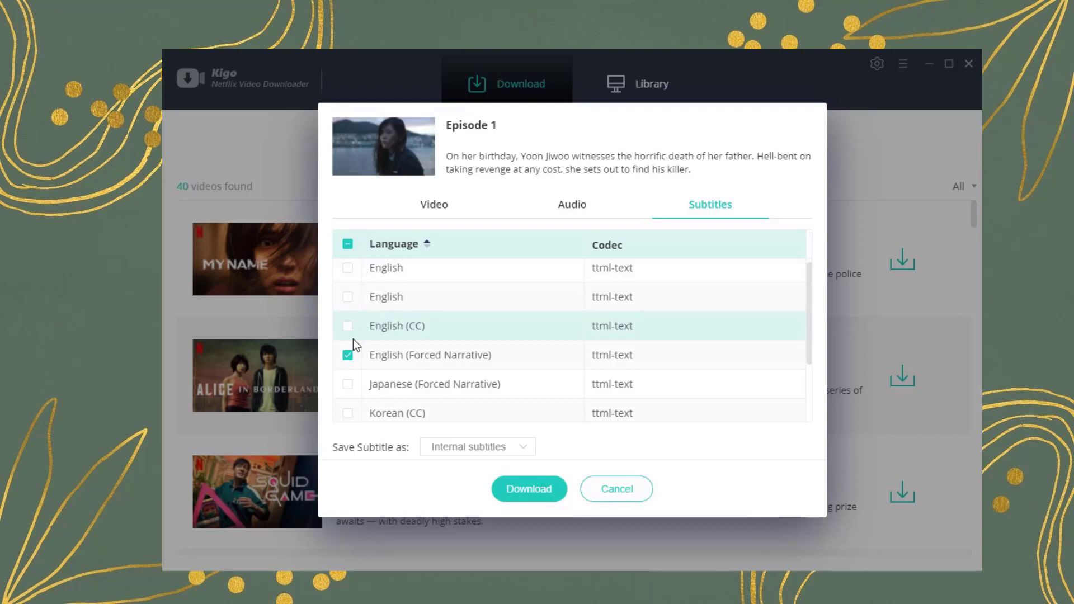
pyautogui.click(347, 325)
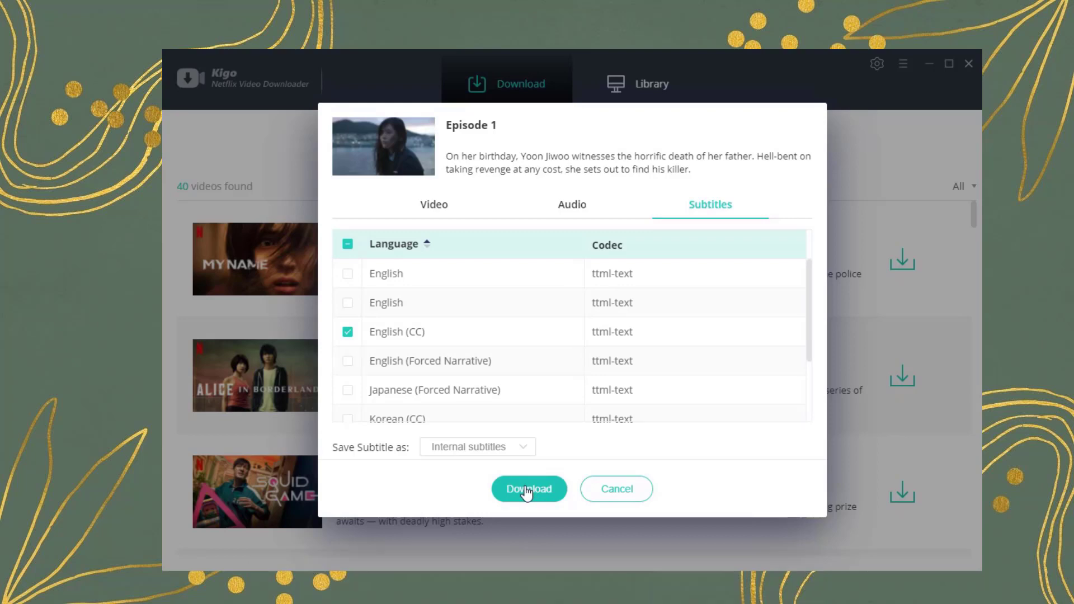
pyautogui.click(528, 489)
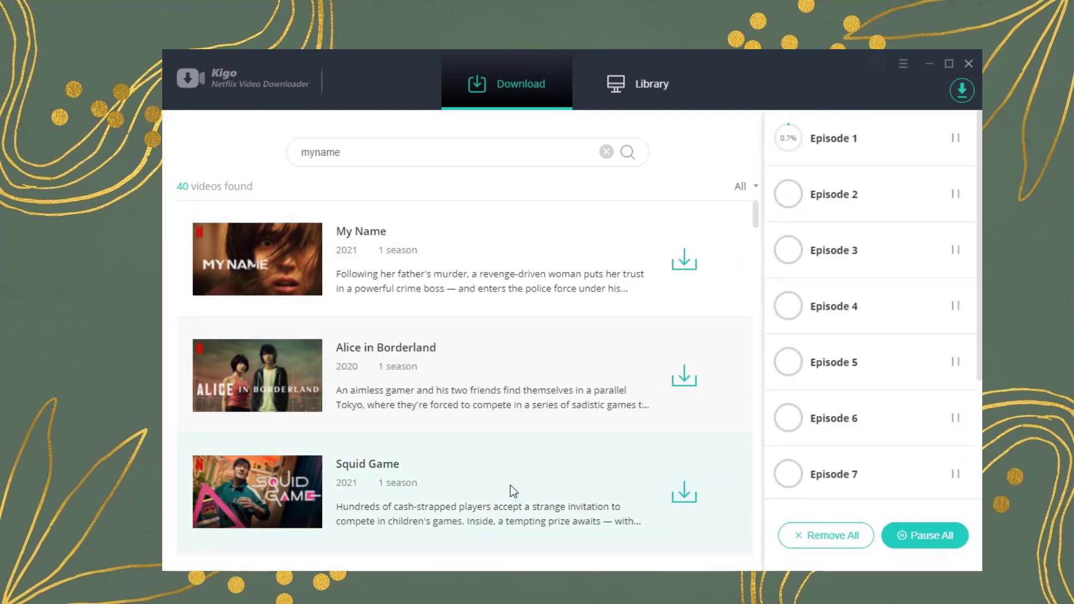
# View the Library listing My Name Season 1 episodes with durations and sizes.
pyautogui.click(637, 75)
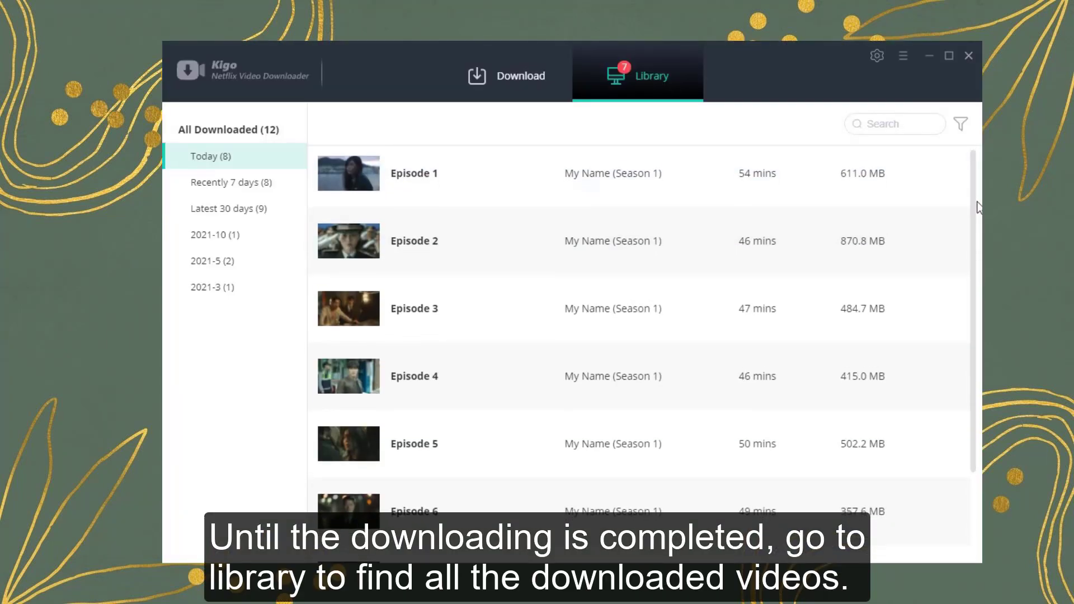
pyautogui.scroll(-3)
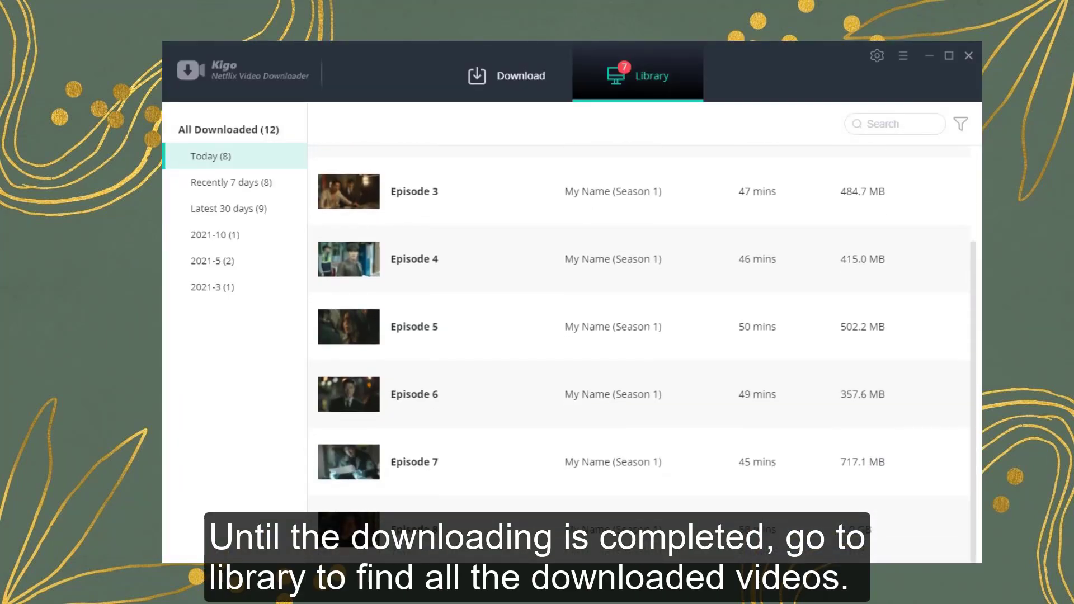